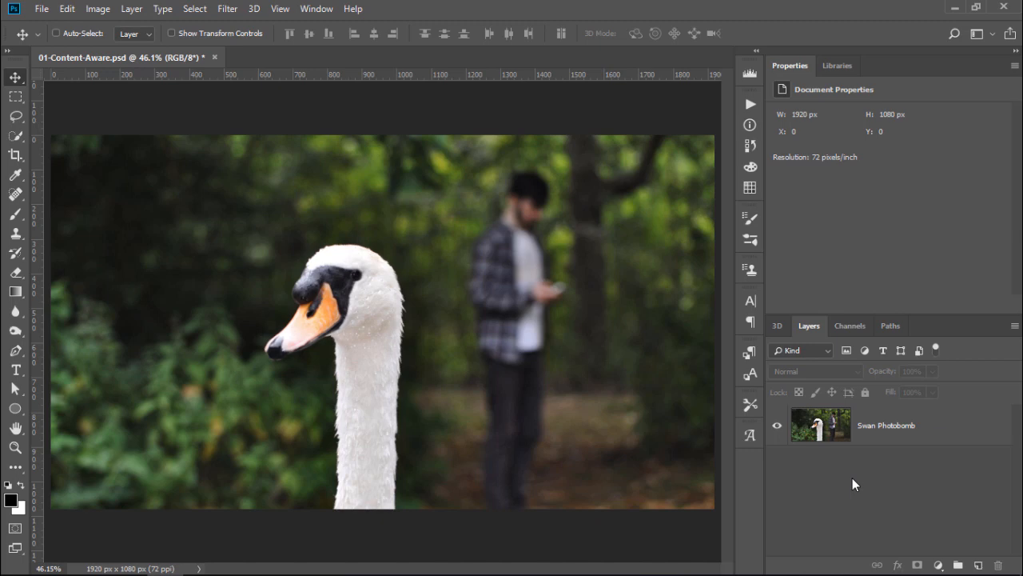
mouse_move(854, 483)
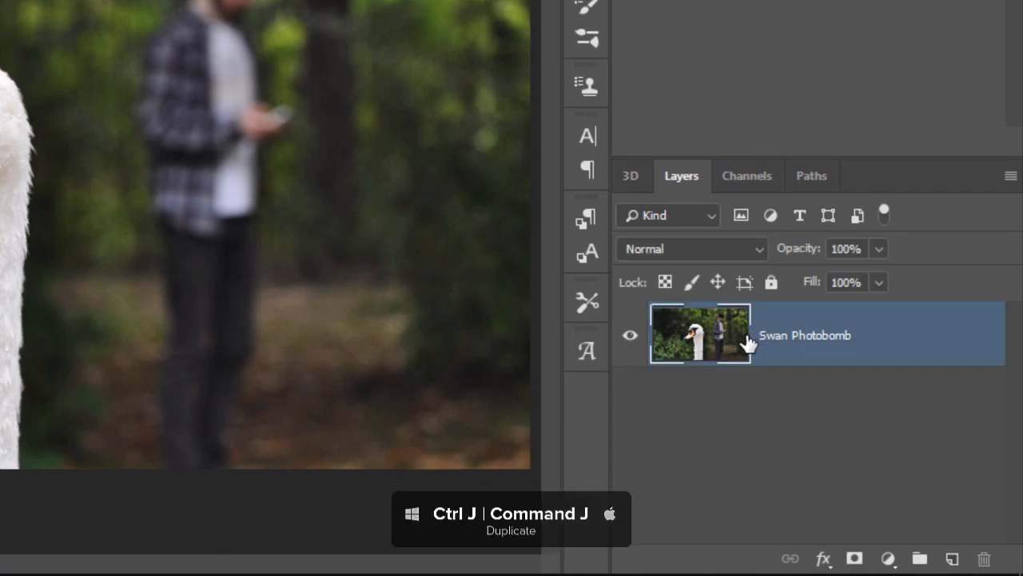
Duplicate the Swan Photobomb layer and lasso-select the blurred man behind the swan.
key(ctrl+j)
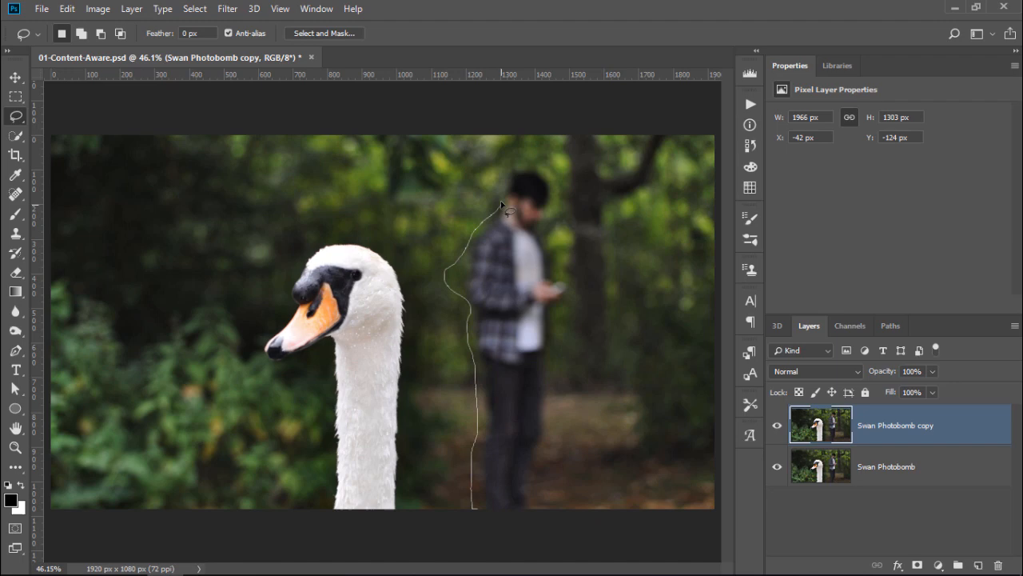
drag(503, 208, 552, 317)
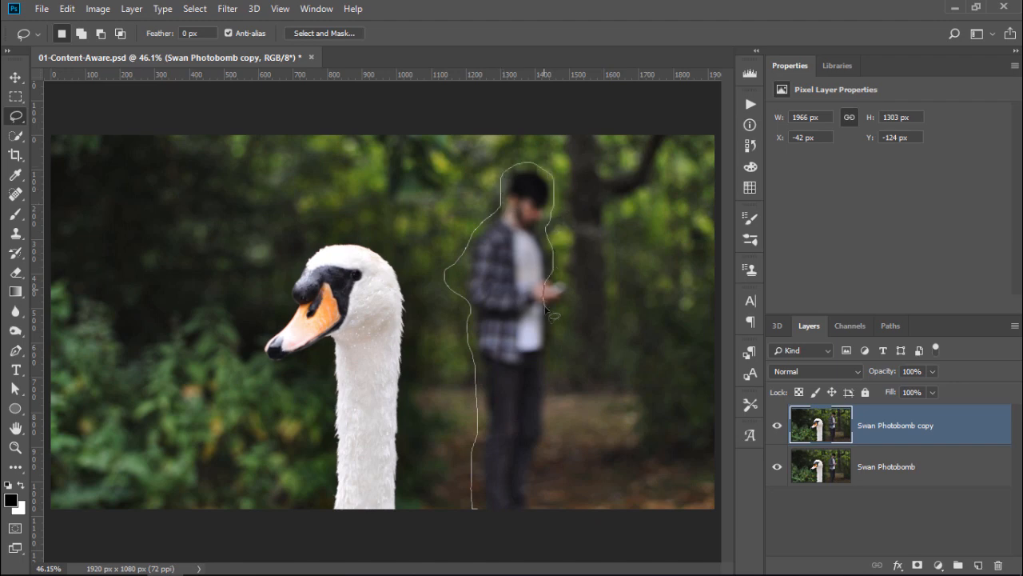
click(553, 313)
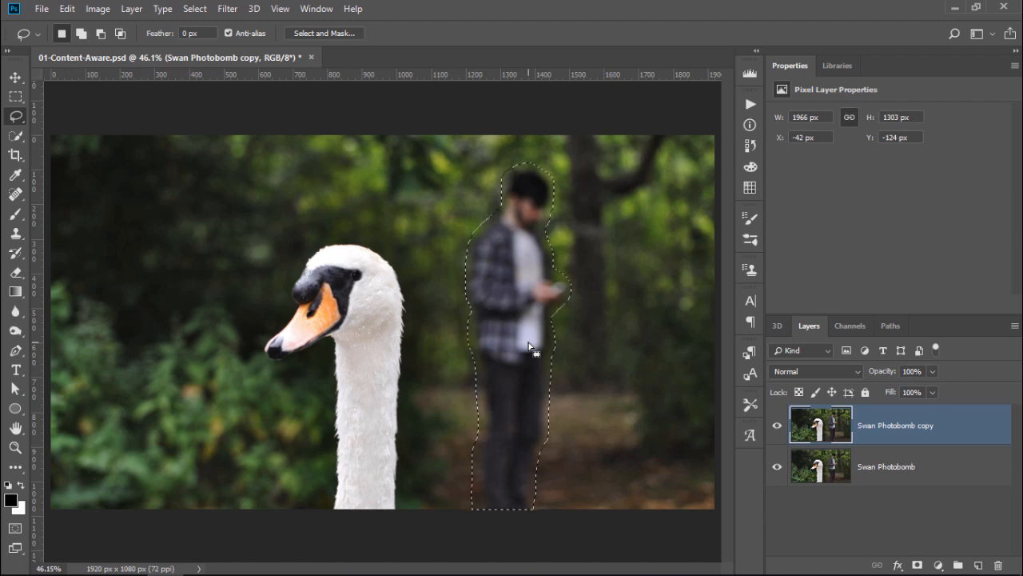
Fill the selection with Content-Aware contents, Color Adaptation off, removing the man.
click(67, 10)
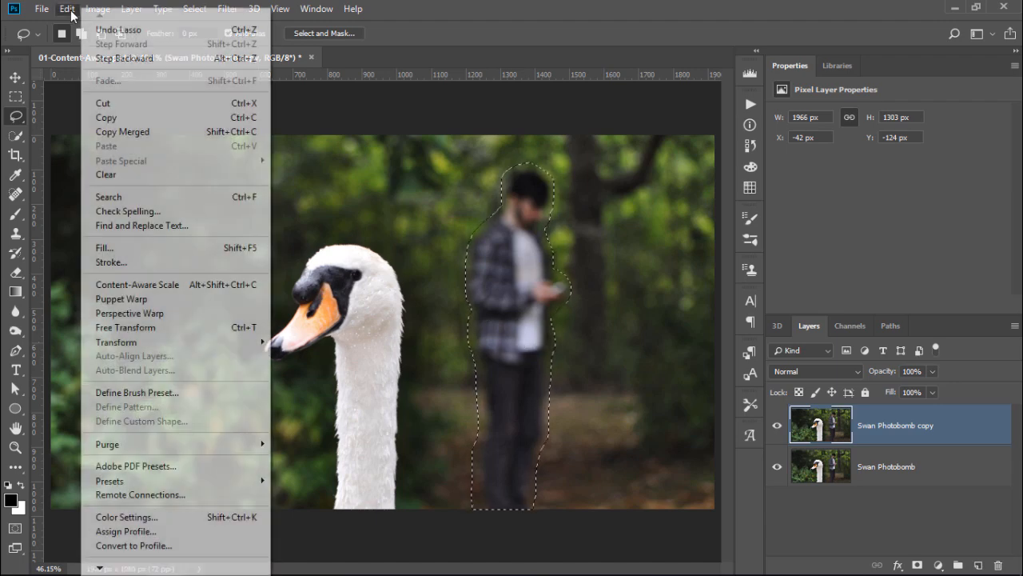
mouse_move(103, 246)
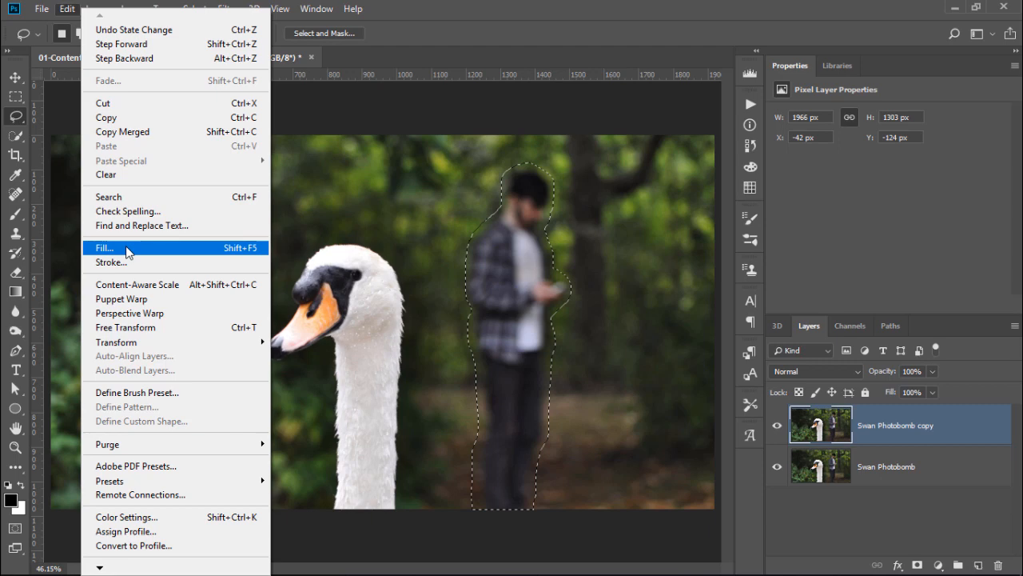
click(102, 247)
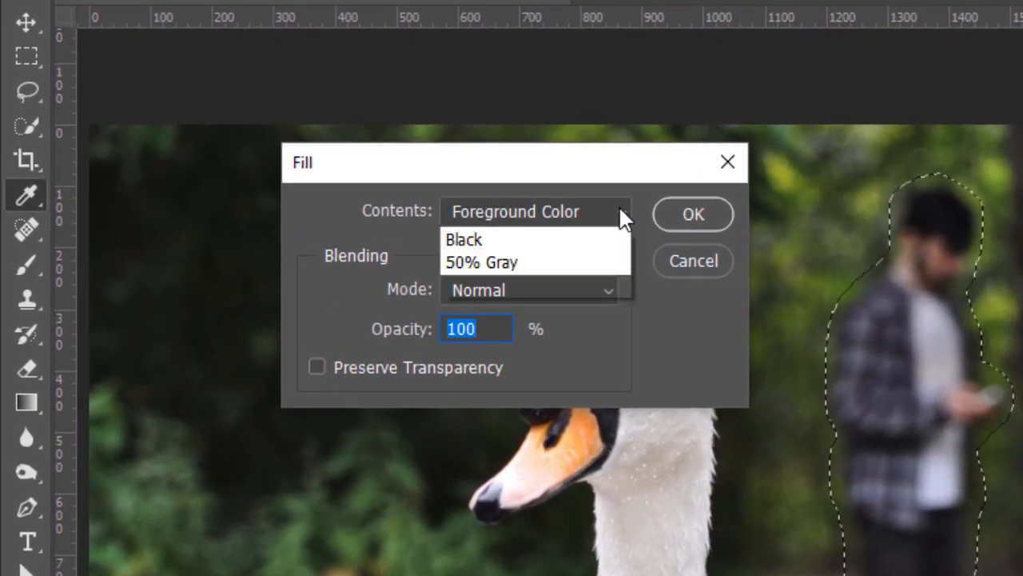
click(536, 211)
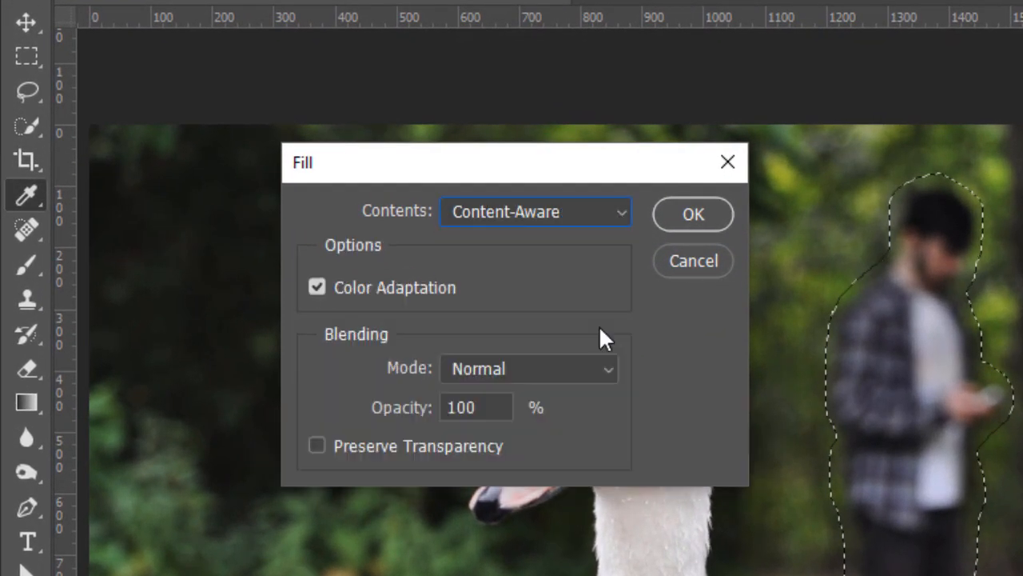
click(316, 288)
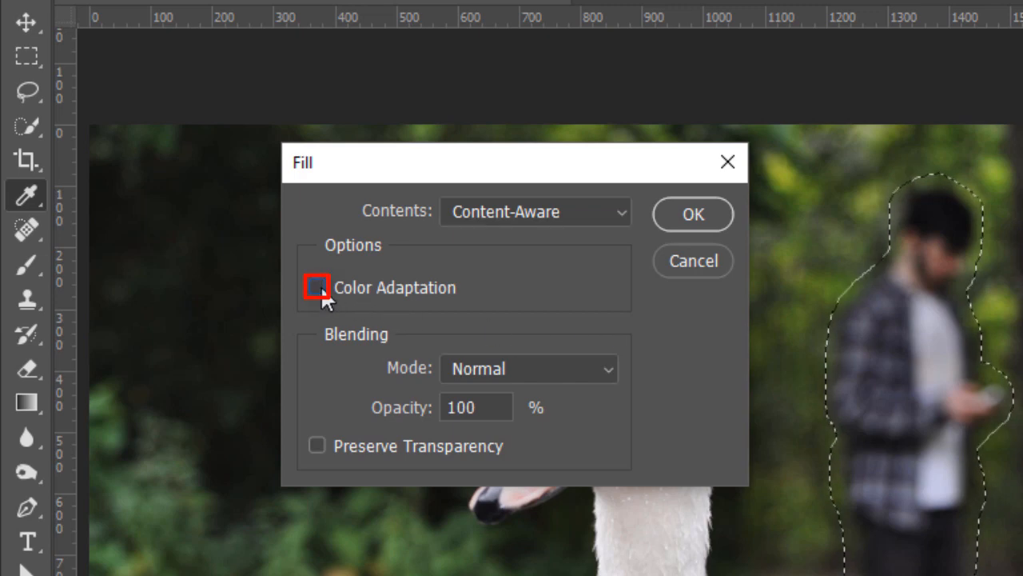
click(690, 214)
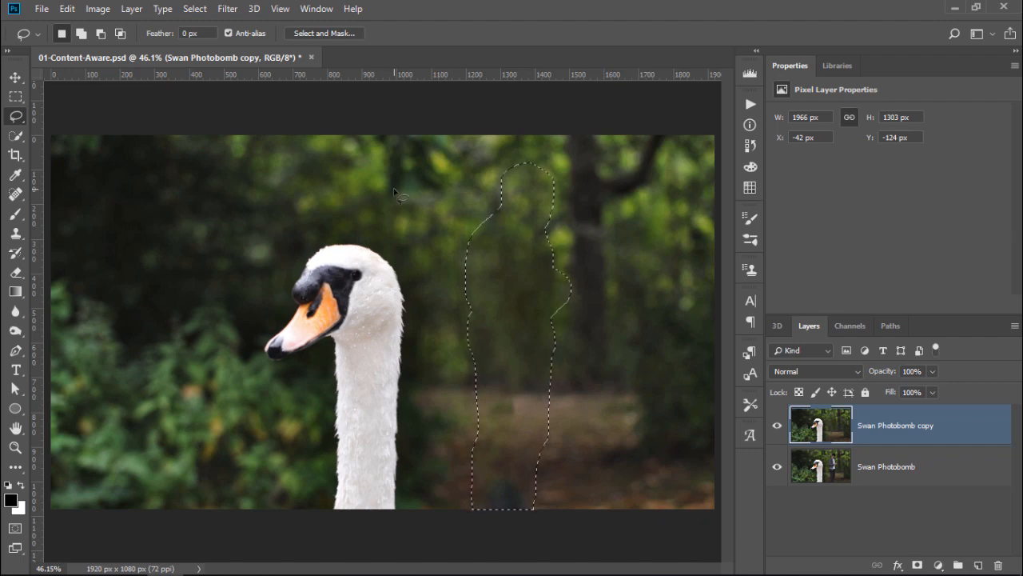
Deselect so the swan photo shows no selection outline.
key(Ctrl+d)
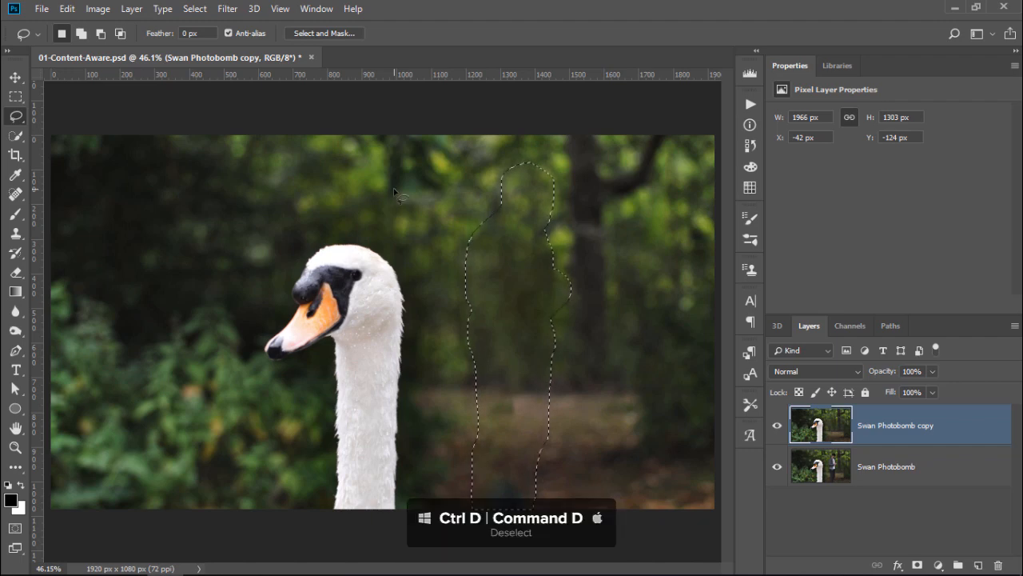
key(ctrl+d)
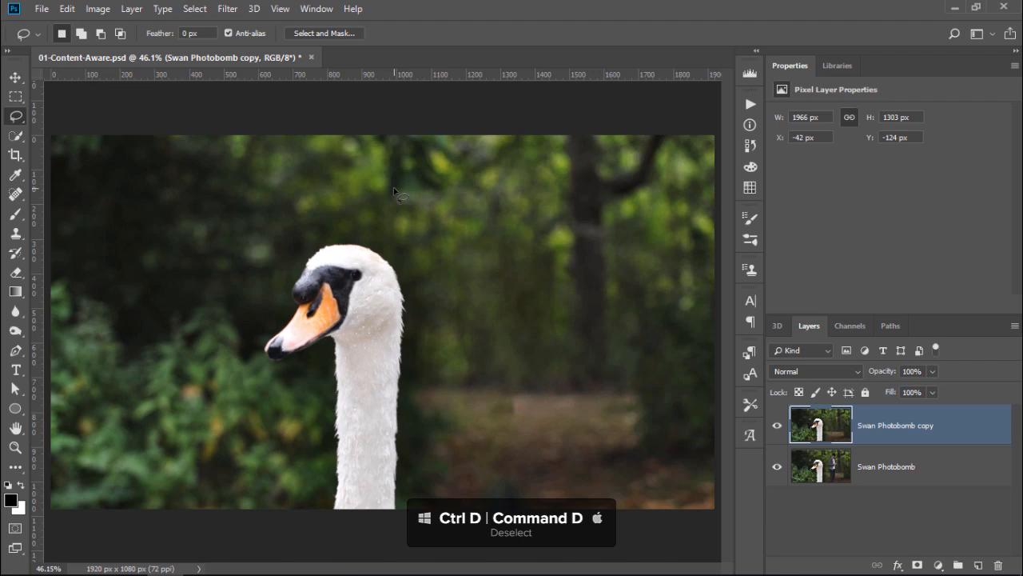
key(Ctrl+d)
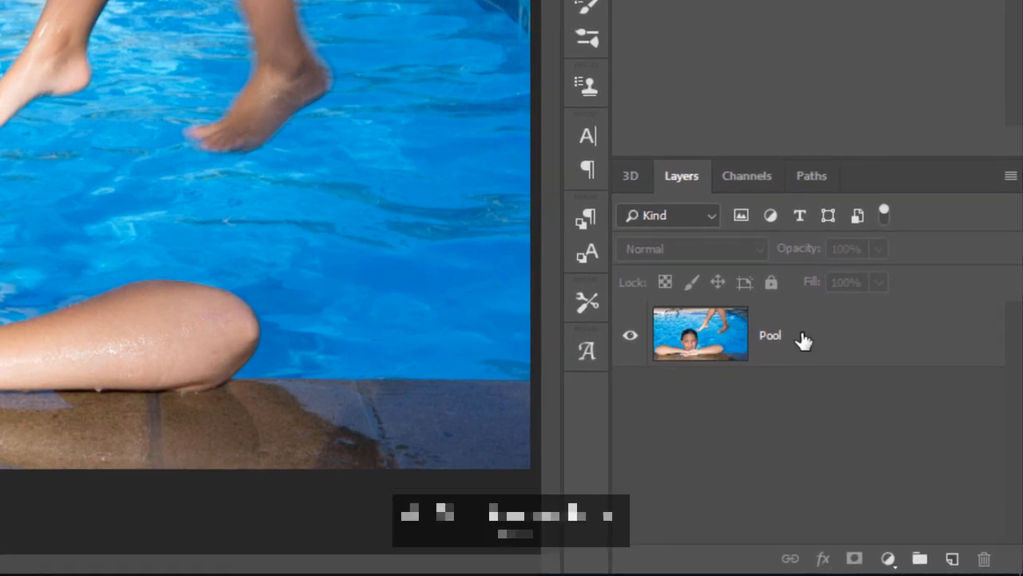
Duplicate the Pool layer and lasso-select the dangling legs at the top.
key(ctrl+j)
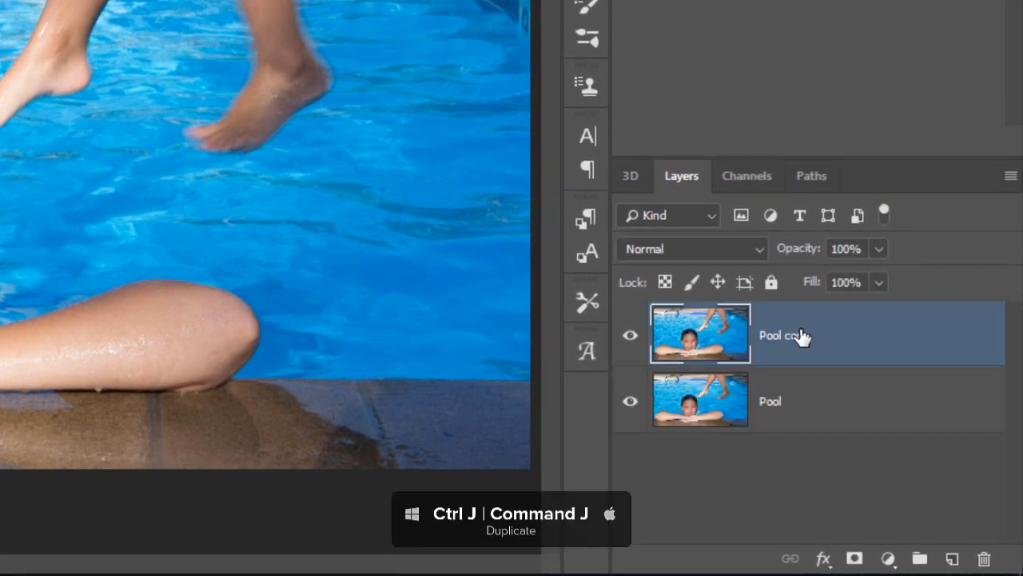
key(ctrl+j)
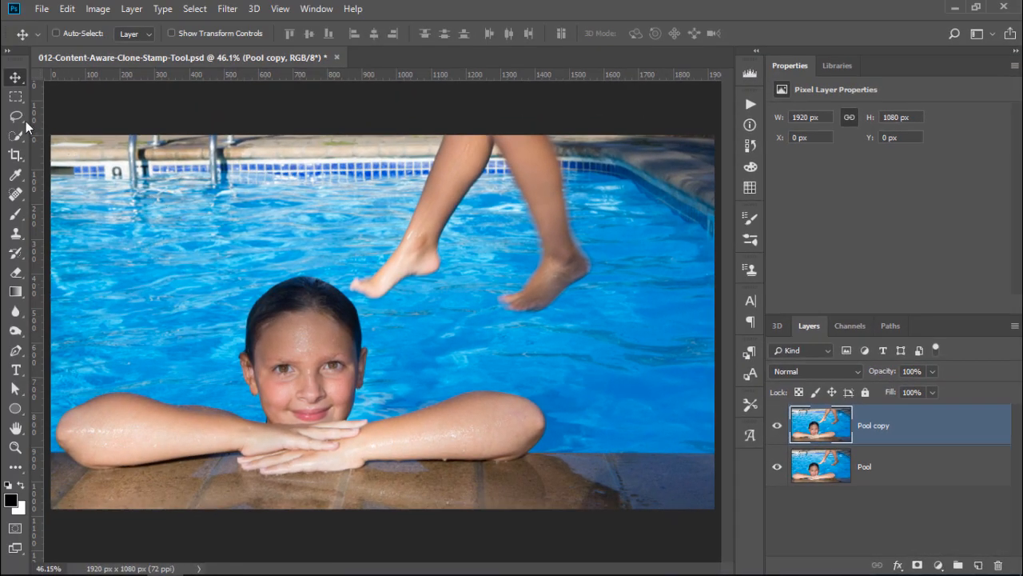
click(16, 116)
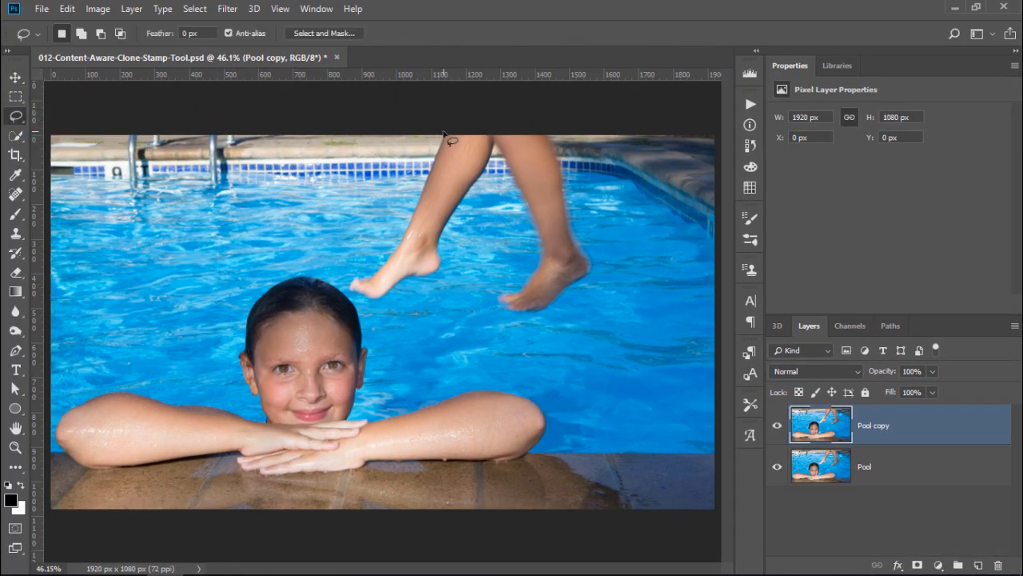
drag(444, 131, 392, 300)
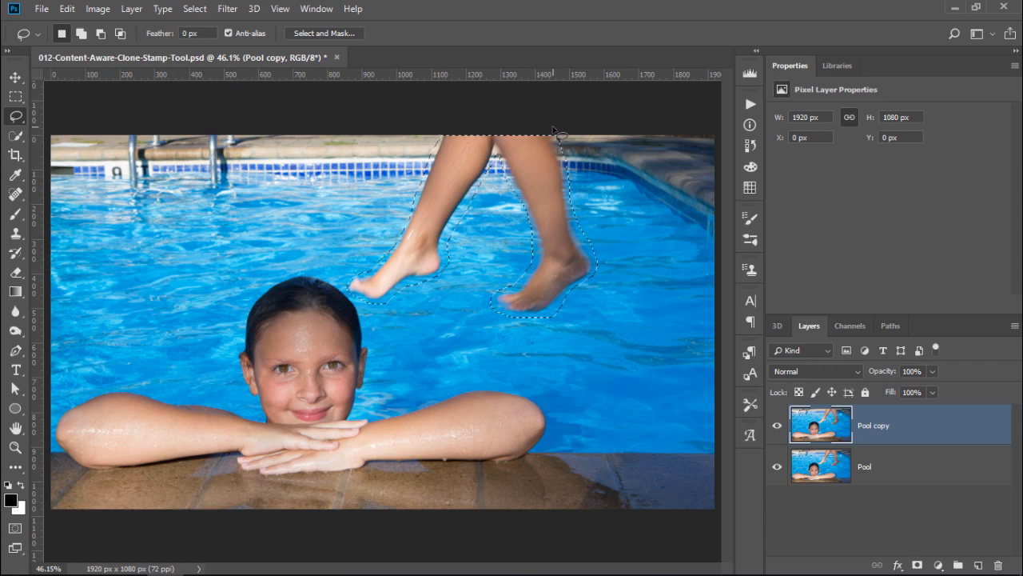
Content-Aware fill the legs, then refill the leftover edge smudge the same way.
key(shift+backspace)
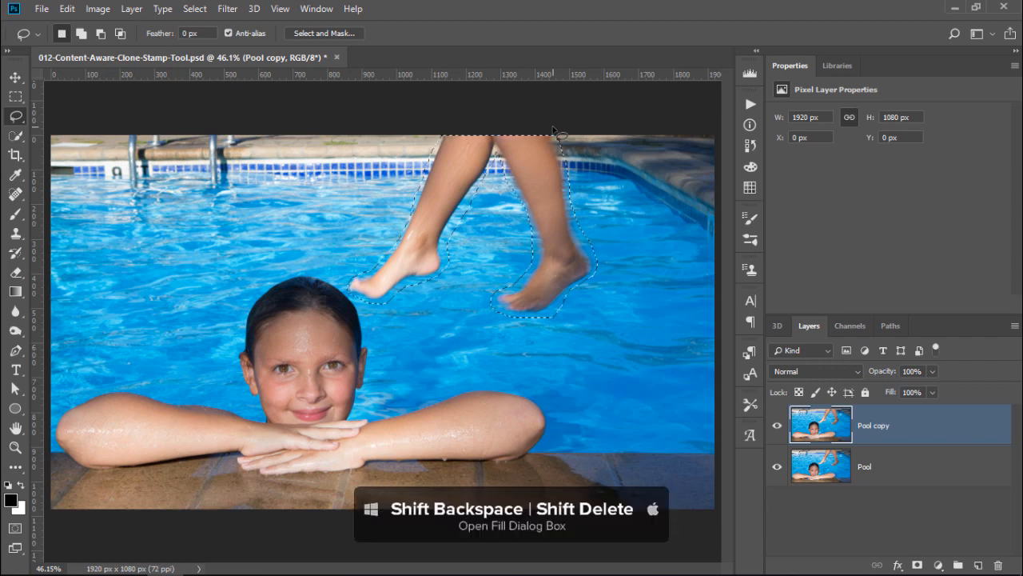
key(shift+backspace)
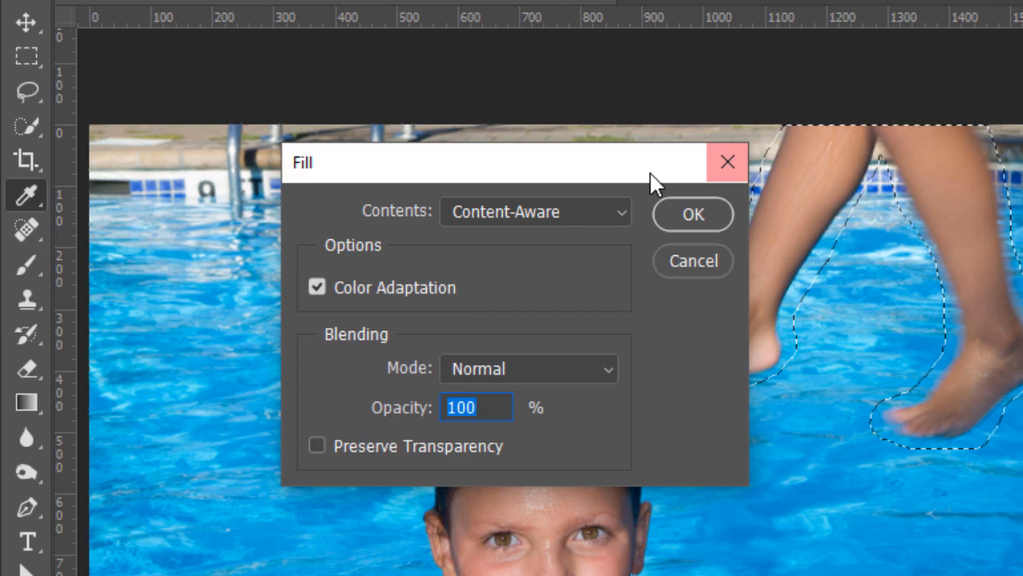
mouse_move(400, 311)
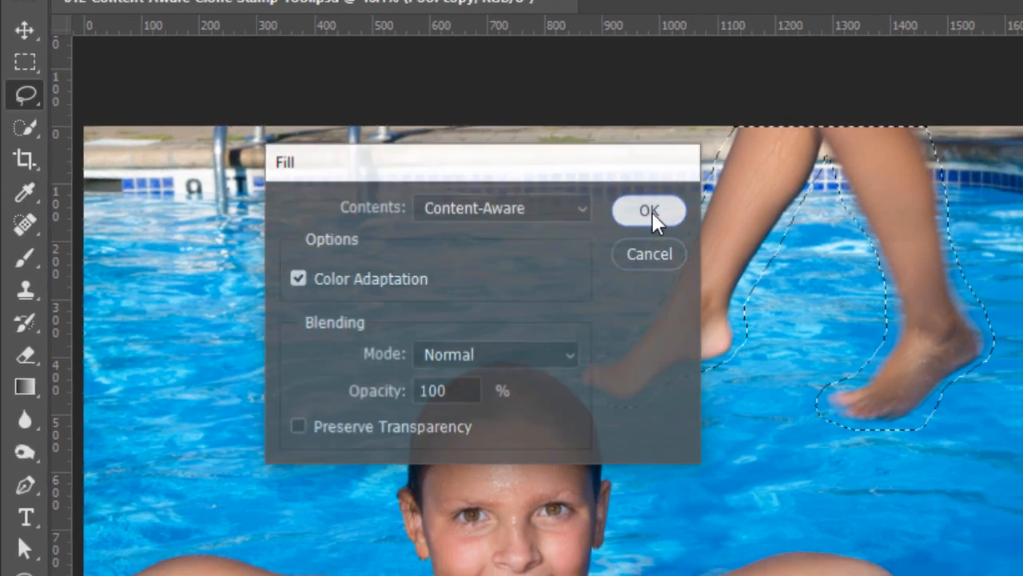
click(649, 211)
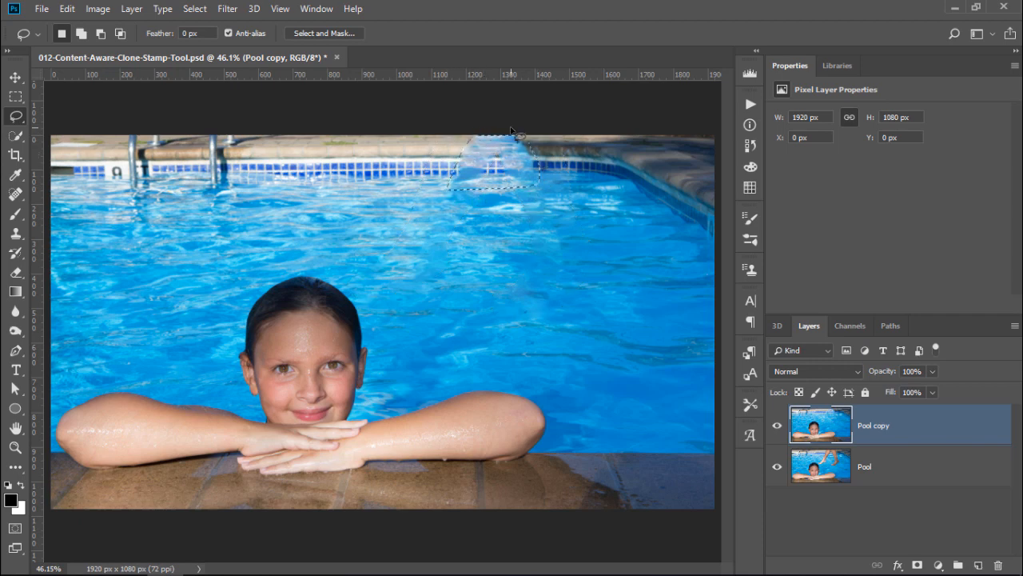
key(shift+backspace)
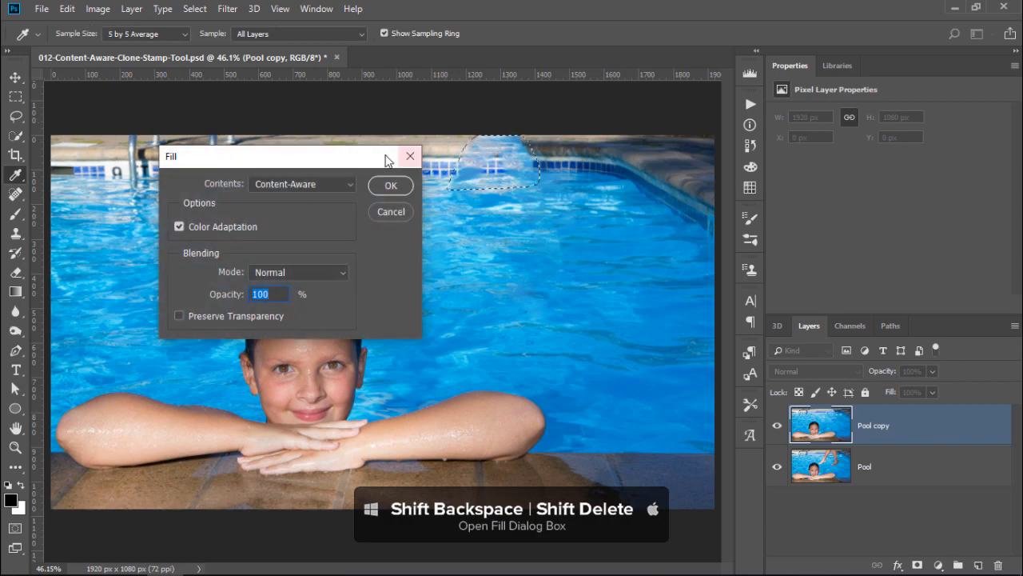
click(390, 185)
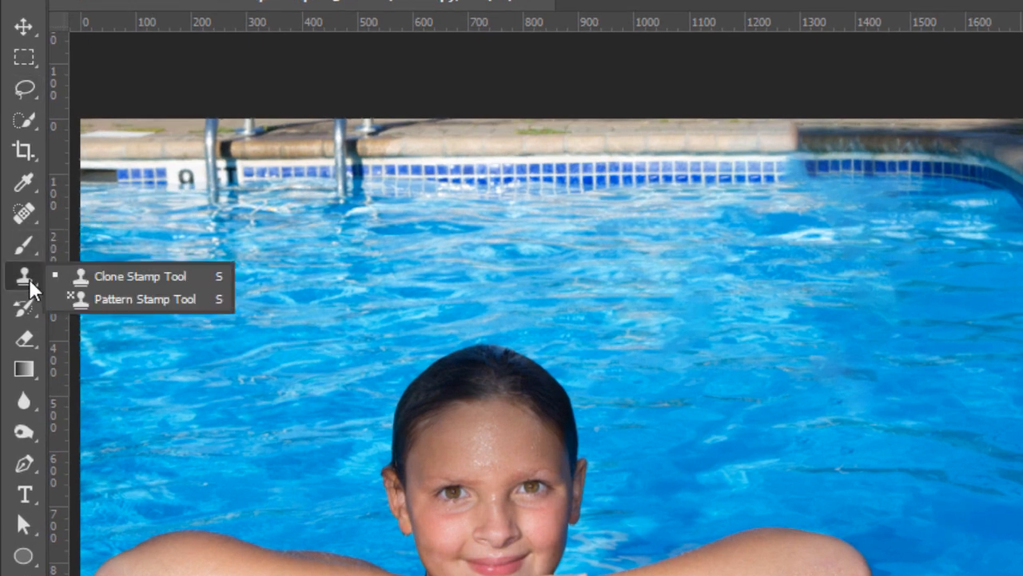
mouse_move(207, 275)
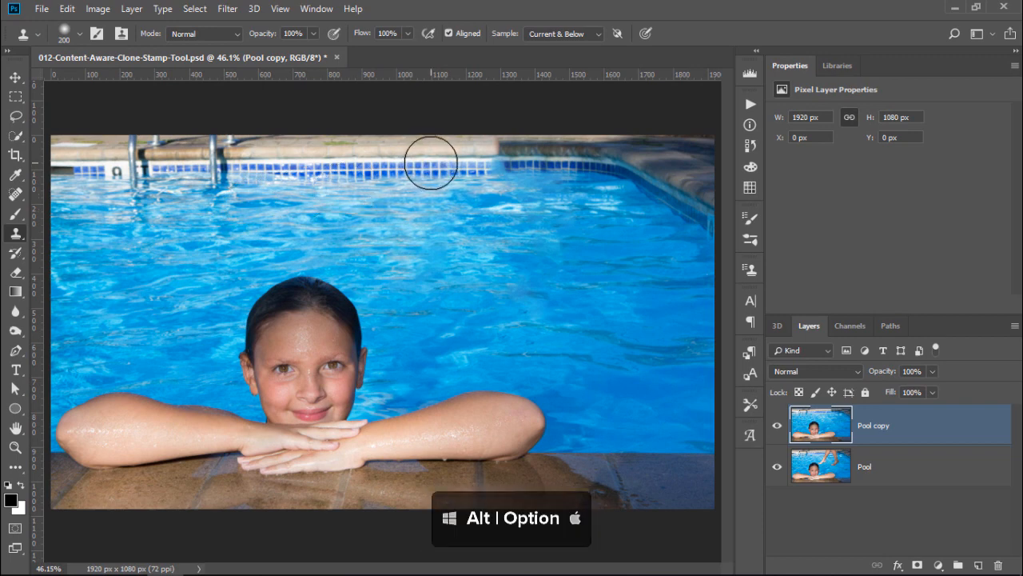
Clone-stamp the tile border pattern over the blemish on the pool's far edge.
click(430, 167)
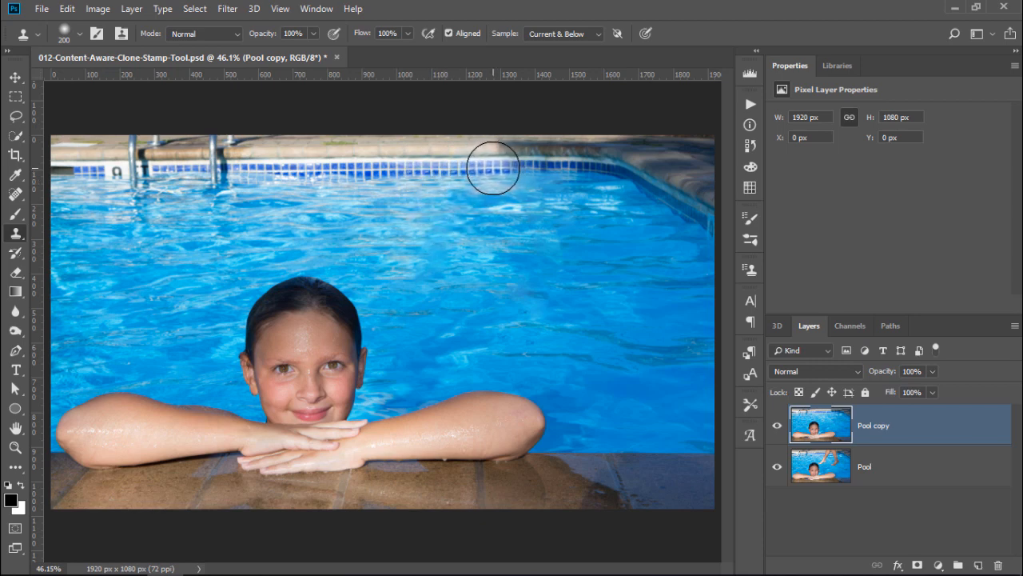
click(492, 168)
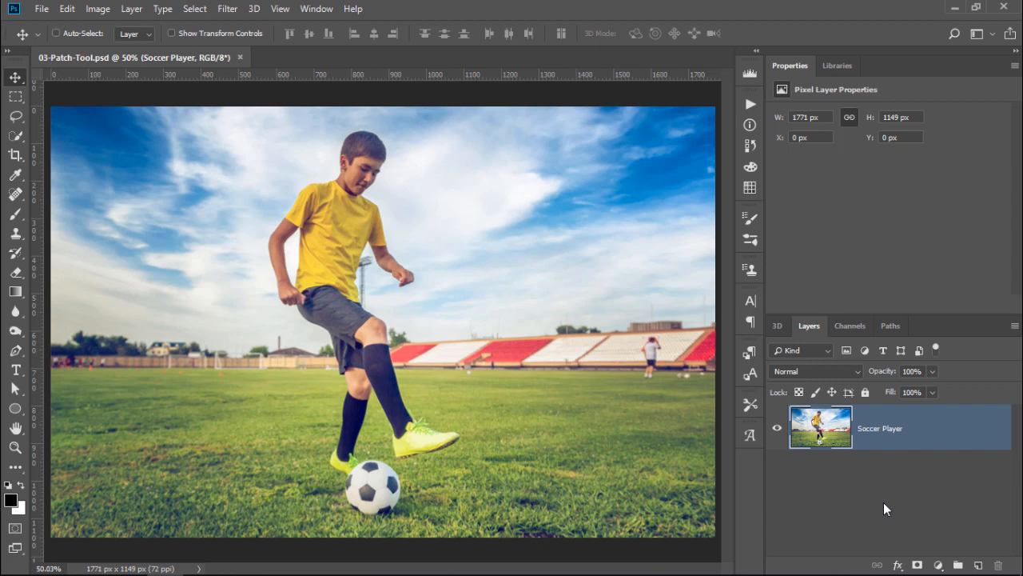
mouse_move(654, 344)
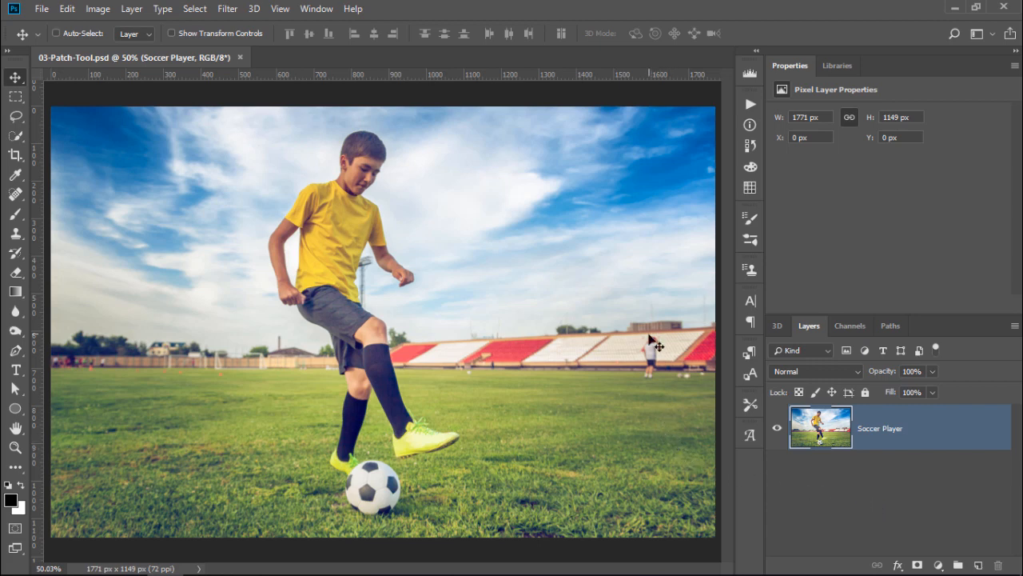
mouse_move(109, 376)
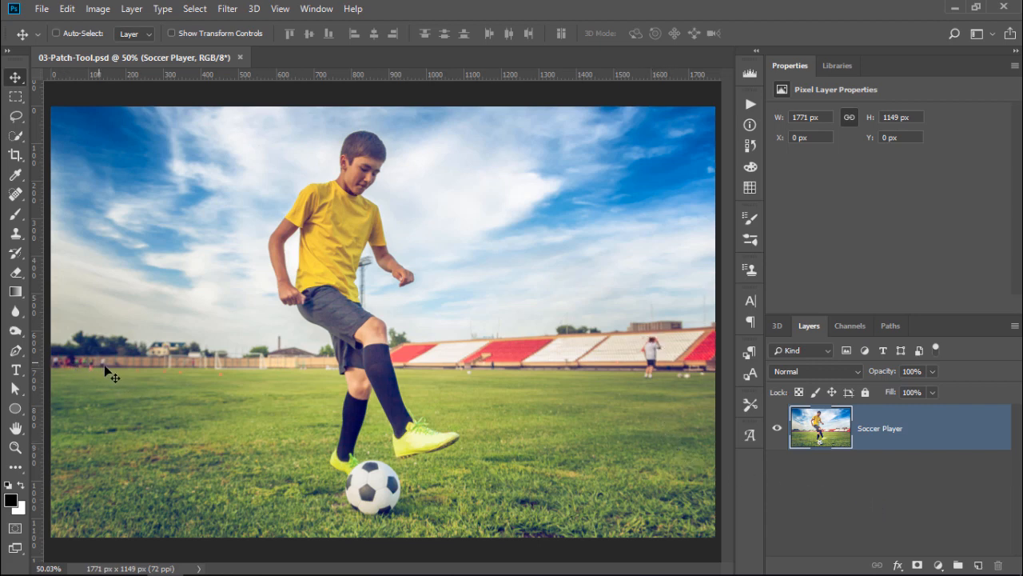
Duplicate the Soccer Player layer.
key(ctrl+j)
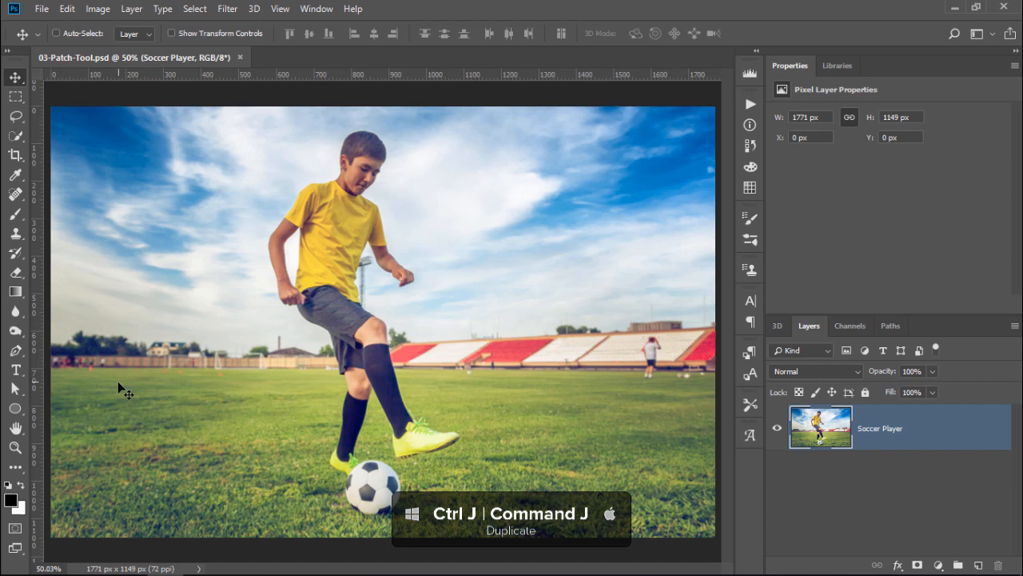
key(Ctrl+J)
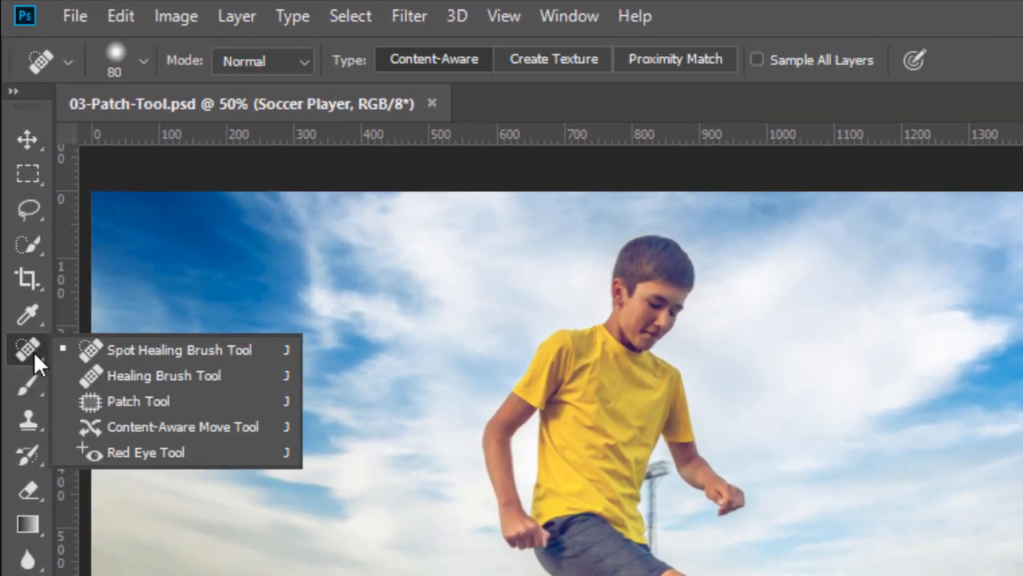
mouse_move(138, 400)
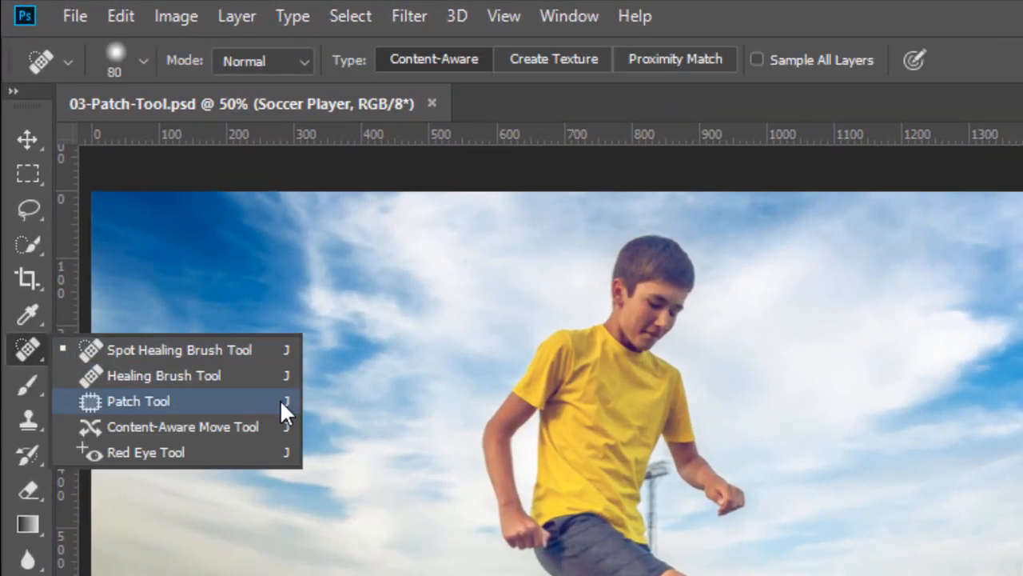
Choose the Patch Tool and set its Patch mode to Content-Aware.
click(138, 400)
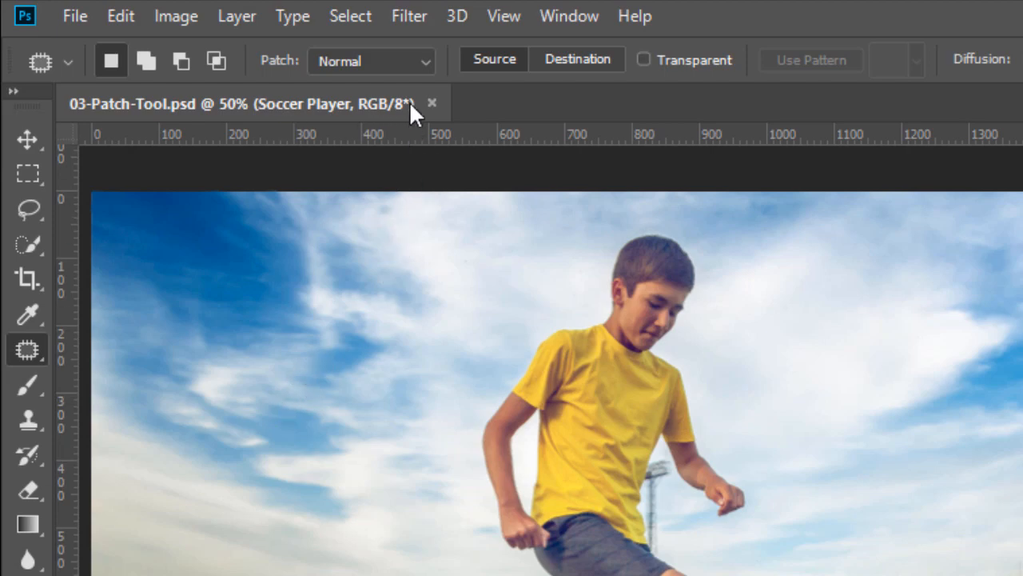
click(371, 61)
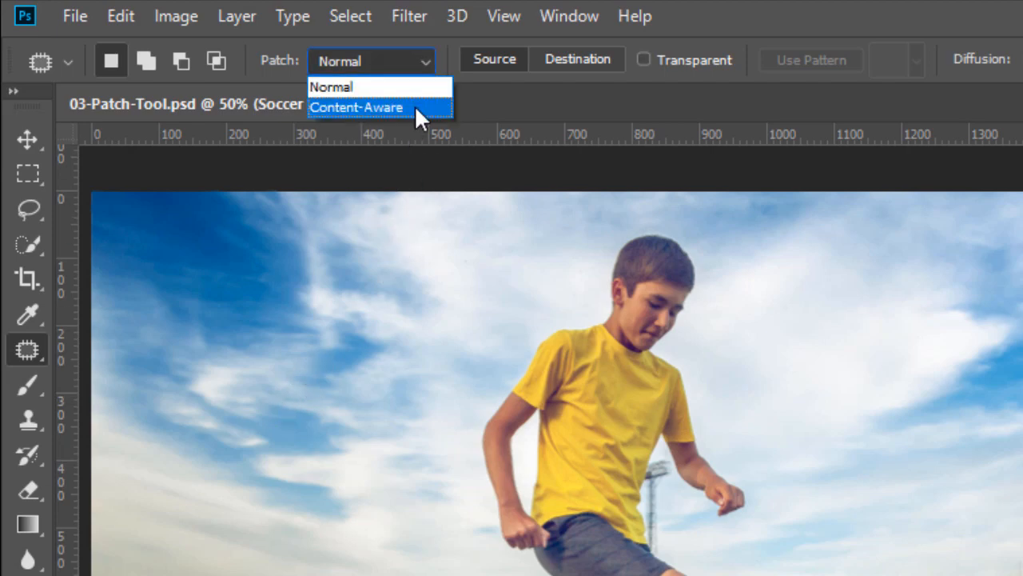
click(358, 107)
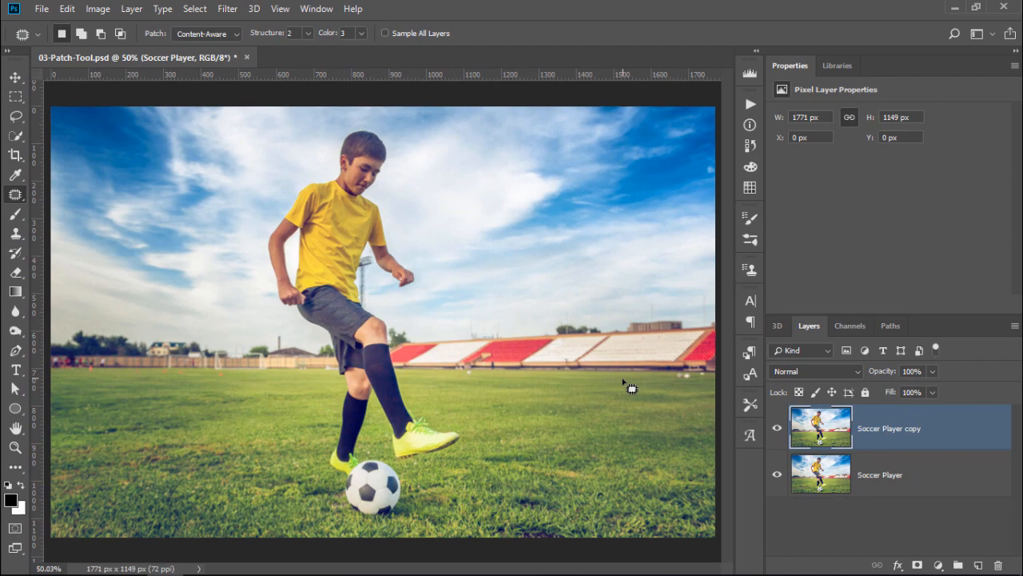
mouse_move(120, 362)
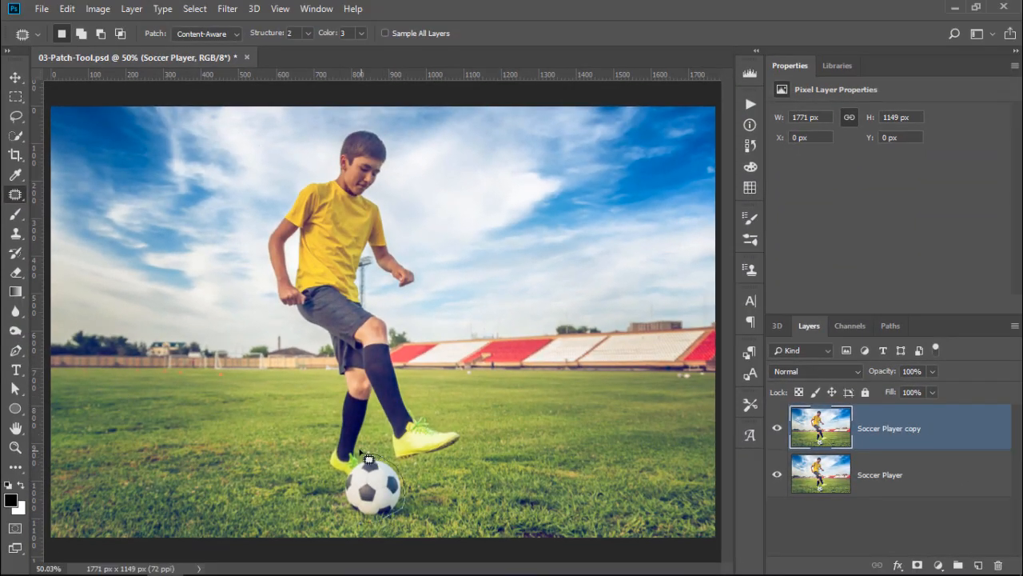
Patch out the boy and ball onto clean grass, deselect, and return Patch to Normal.
drag(376, 461, 381, 287)
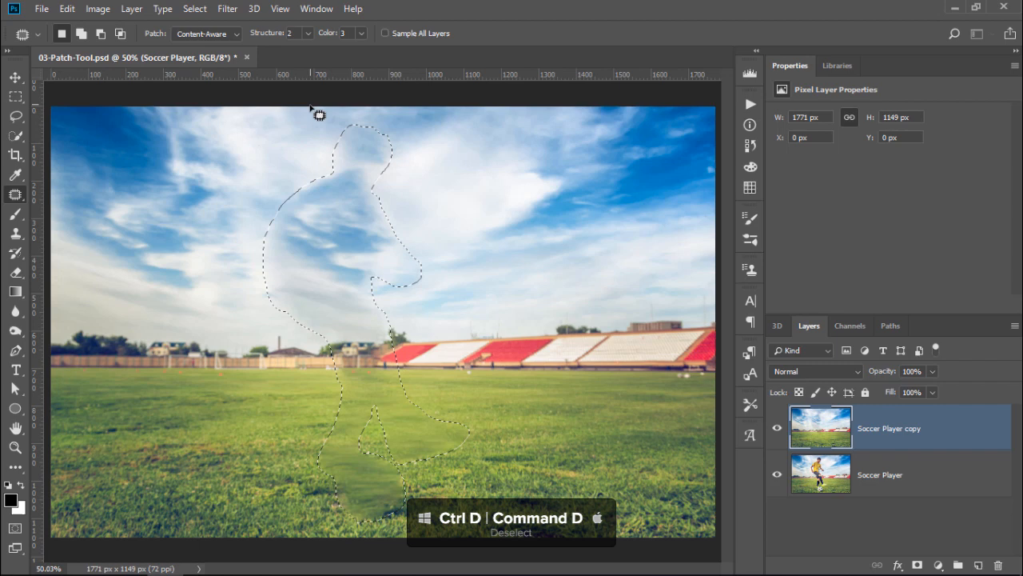
key(ctrl+d)
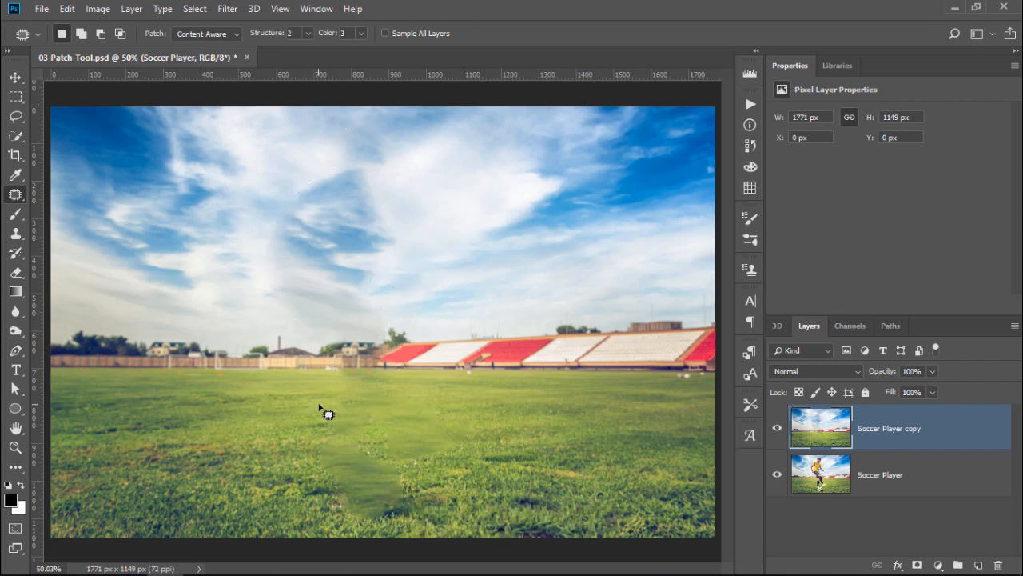
mouse_move(333, 439)
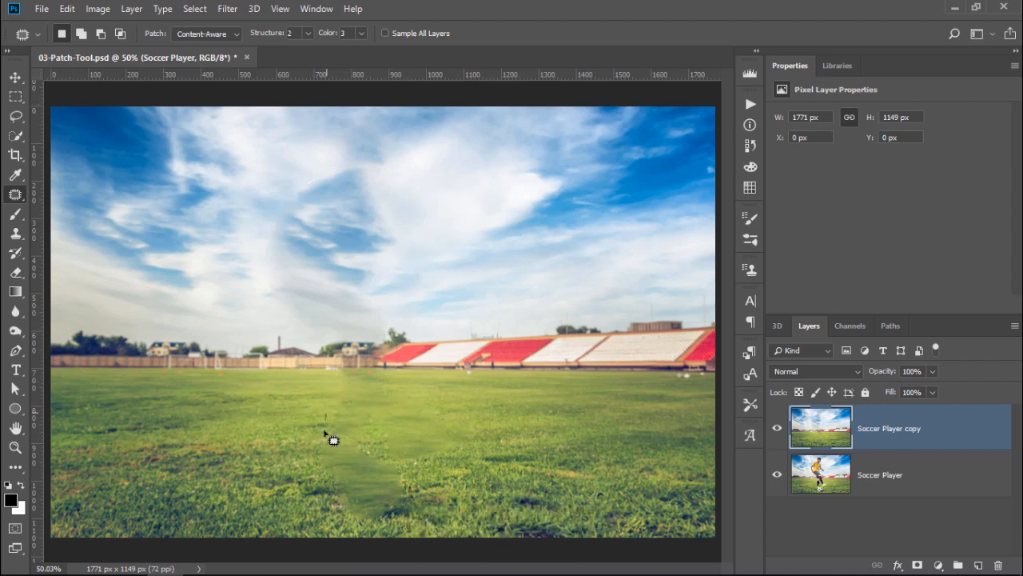
drag(326, 414, 358, 429)
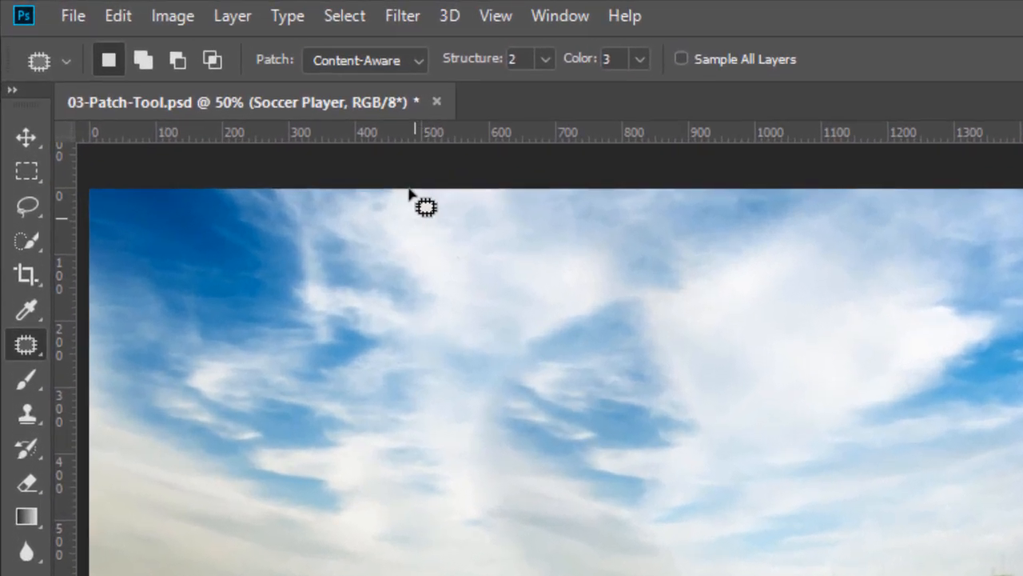
click(364, 59)
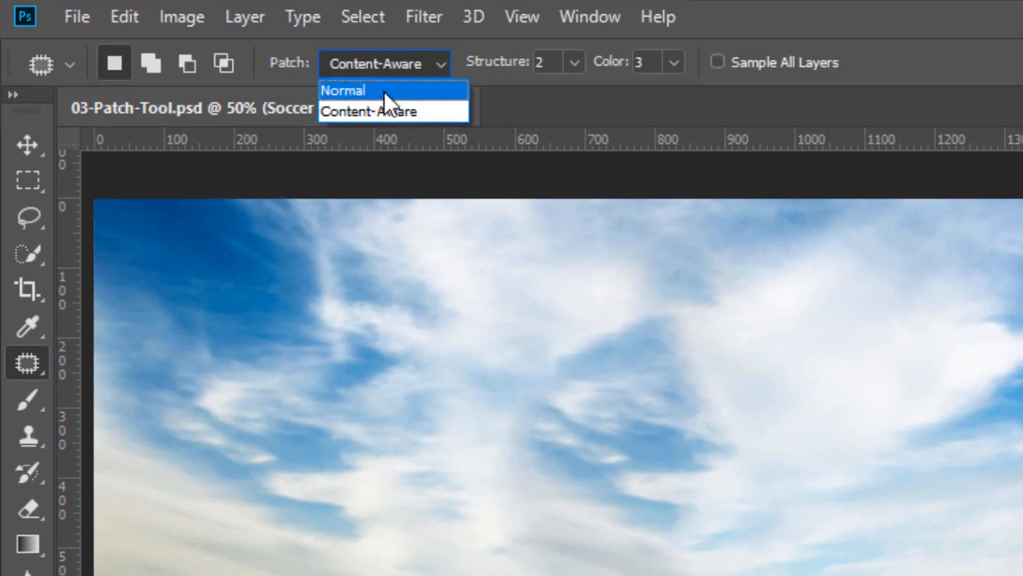
click(342, 89)
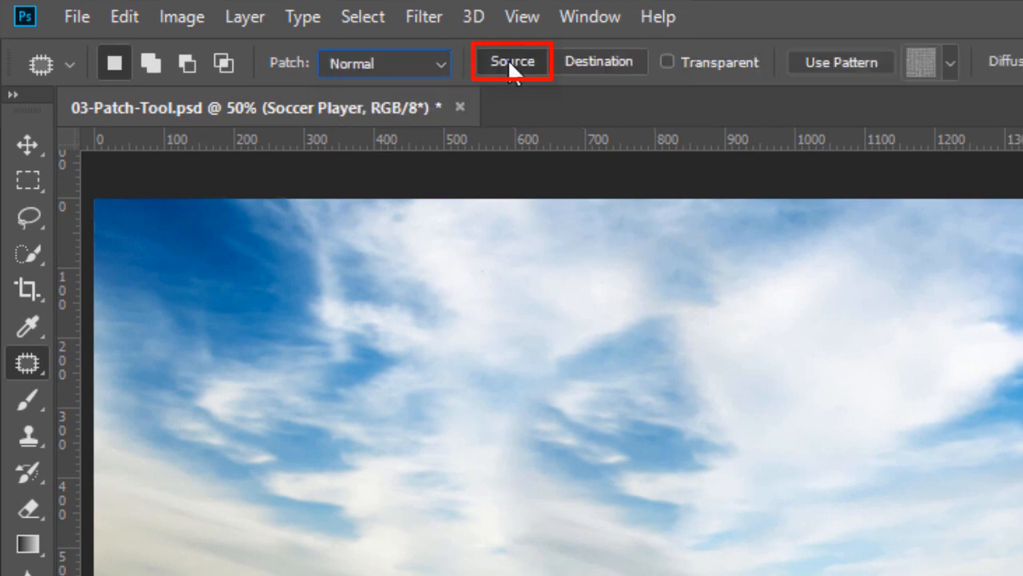